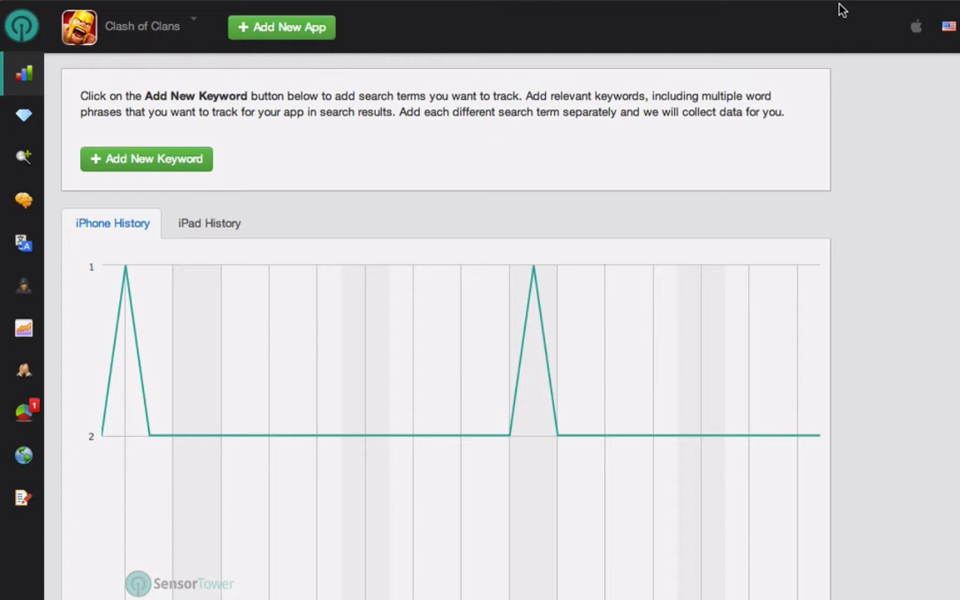
pyautogui.moveTo(351, 111)
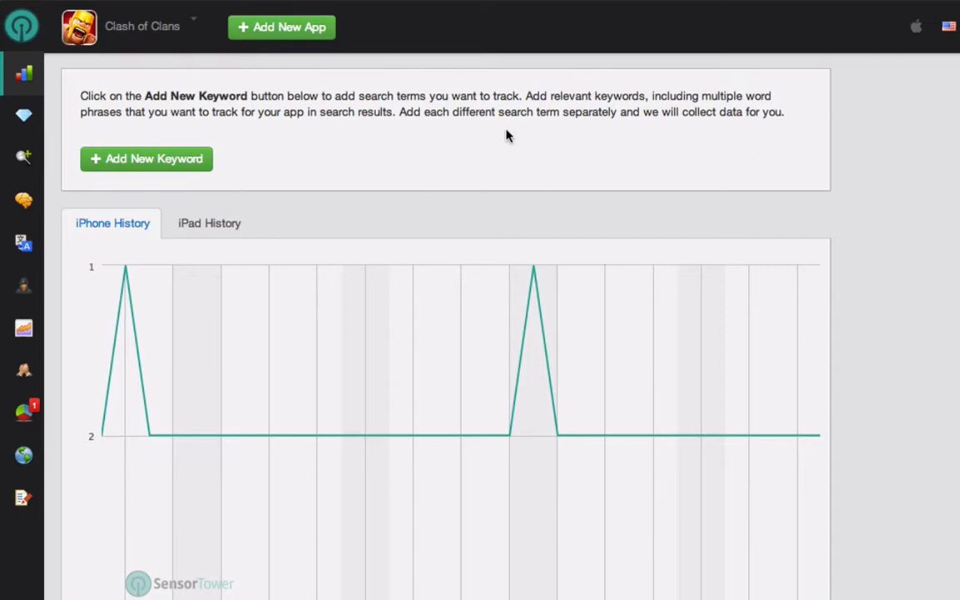
pyautogui.moveTo(364, 136)
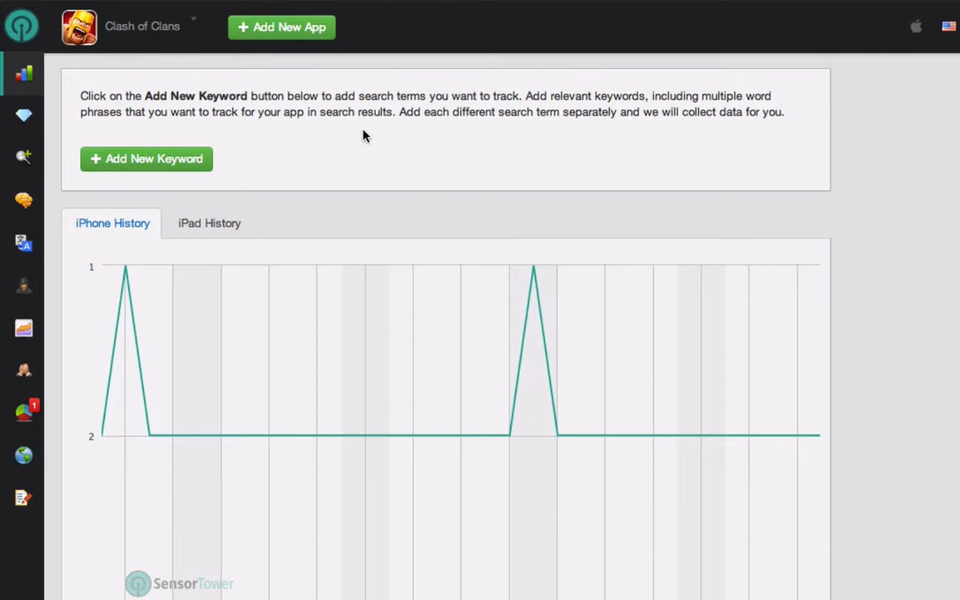
pyautogui.moveTo(260, 190)
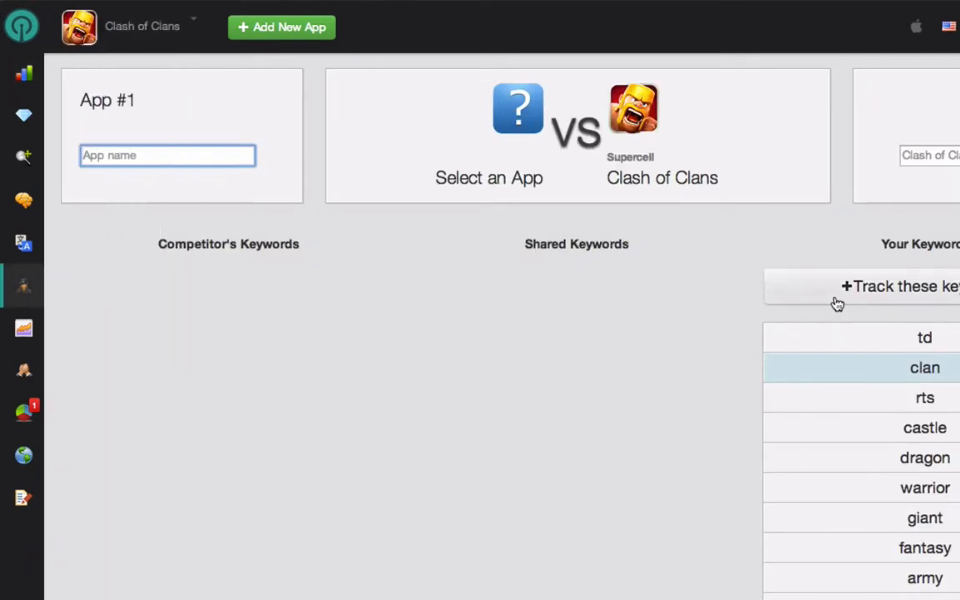
# Search 'clash' in Keyword Spy's App #1 field and choose Clash of the Kingdoms as competitor
pyautogui.scroll(-3)
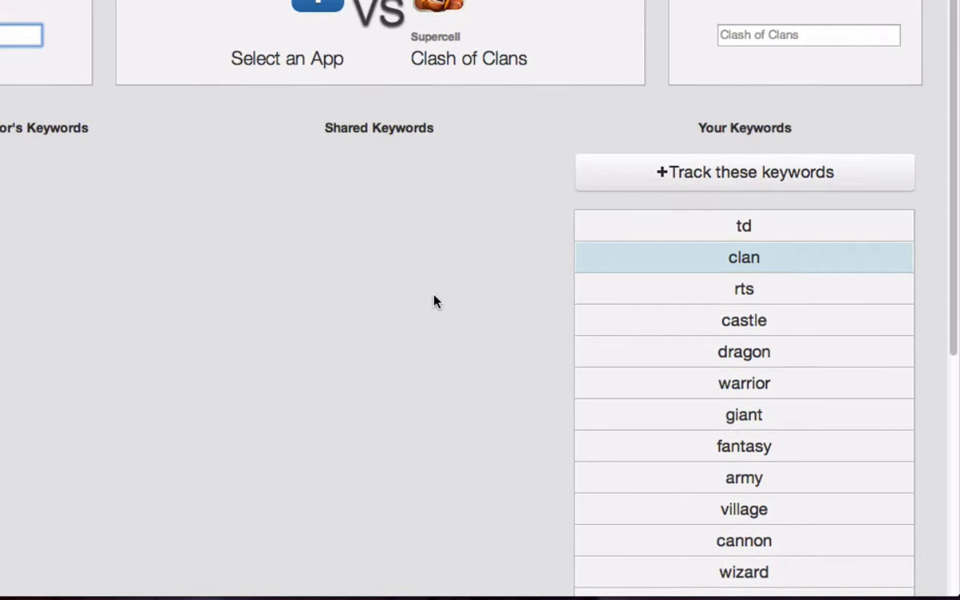
pyautogui.scroll(-3)
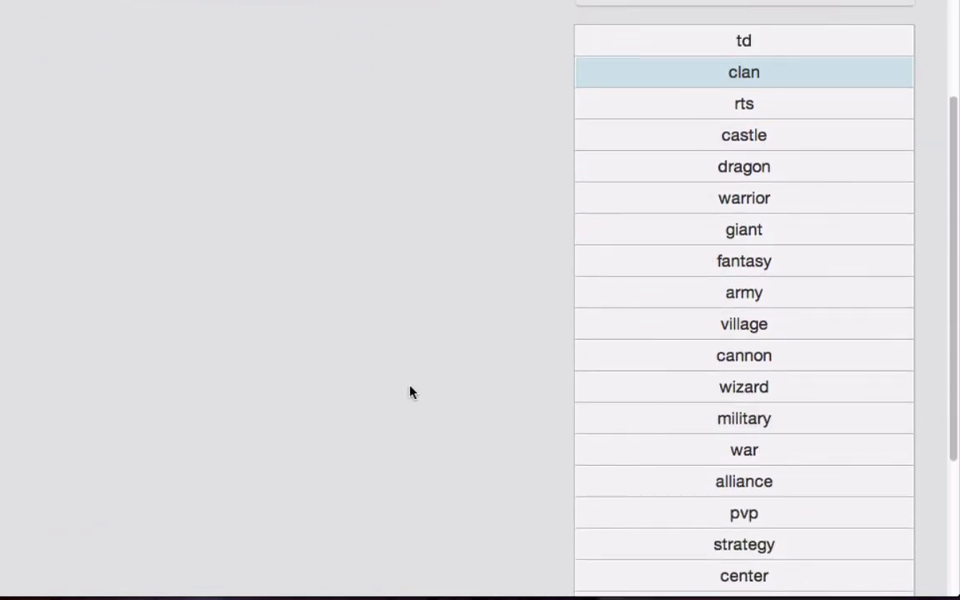
pyautogui.scroll(-3)
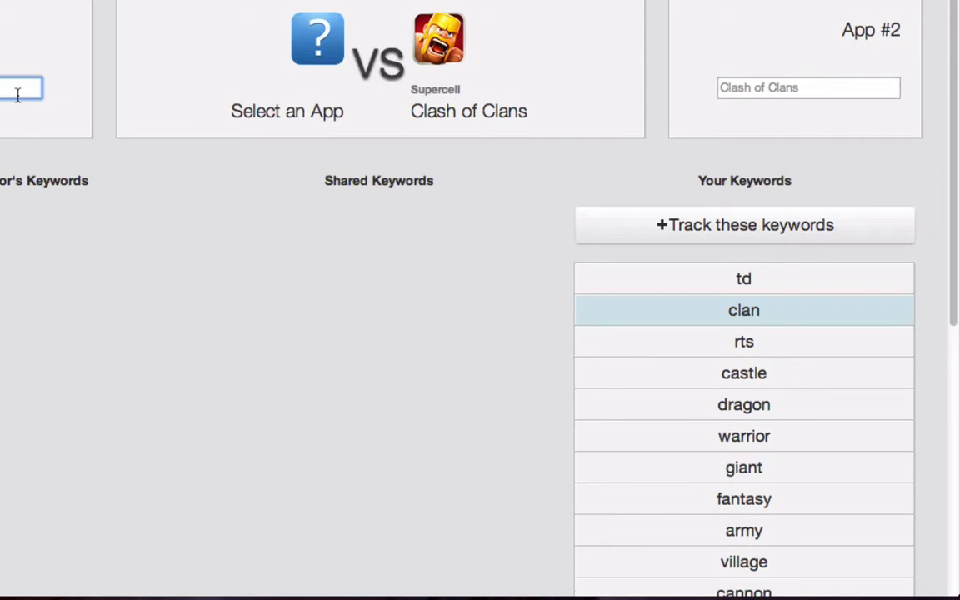
pyautogui.write('cla')
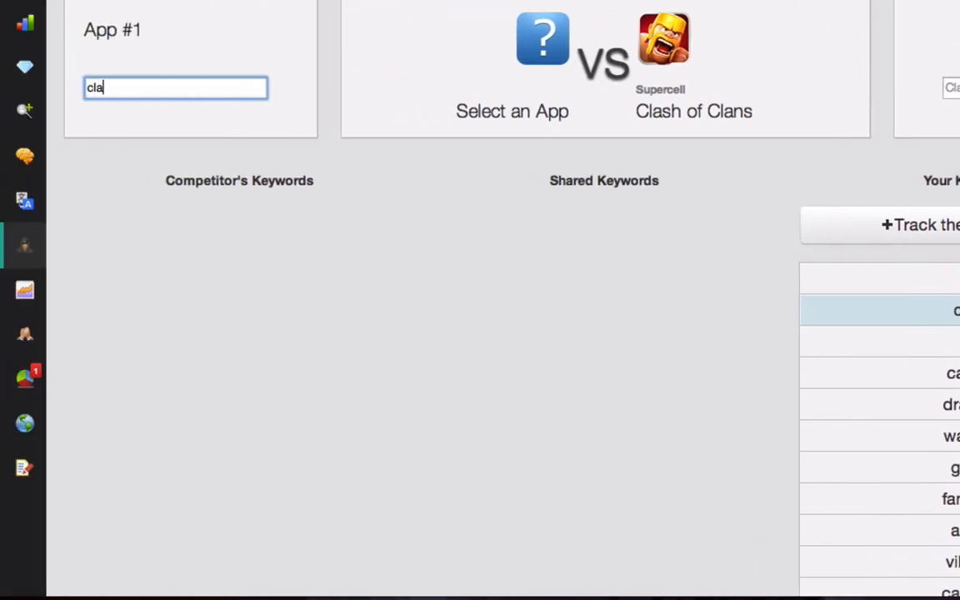
pyautogui.write('sh')
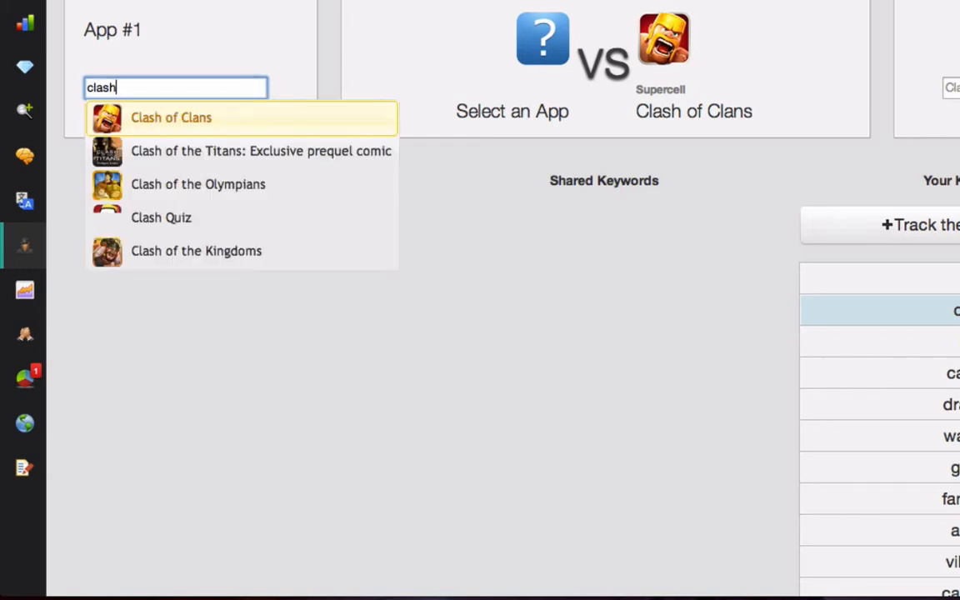
pyautogui.moveTo(220, 251)
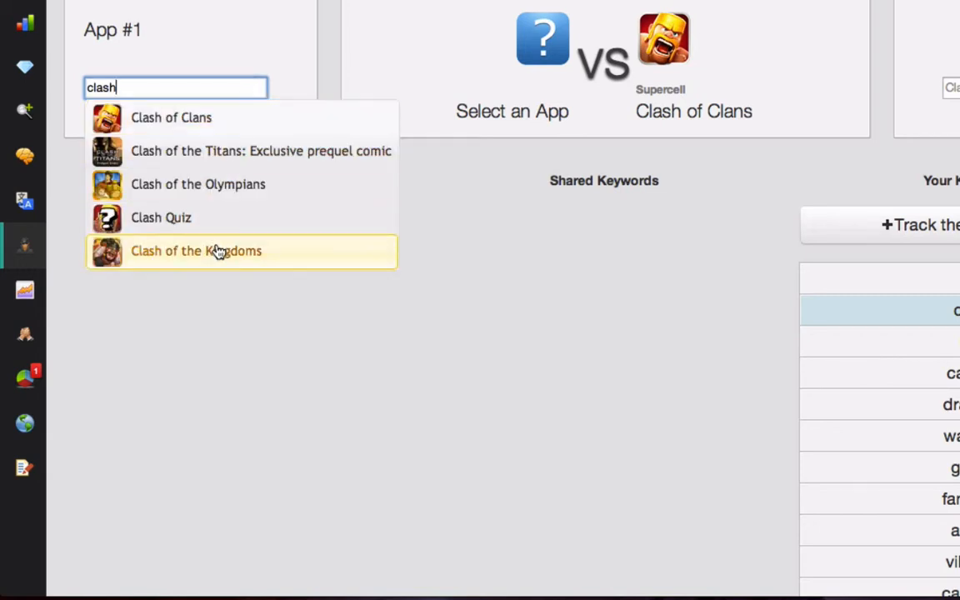
pyautogui.click(196, 251)
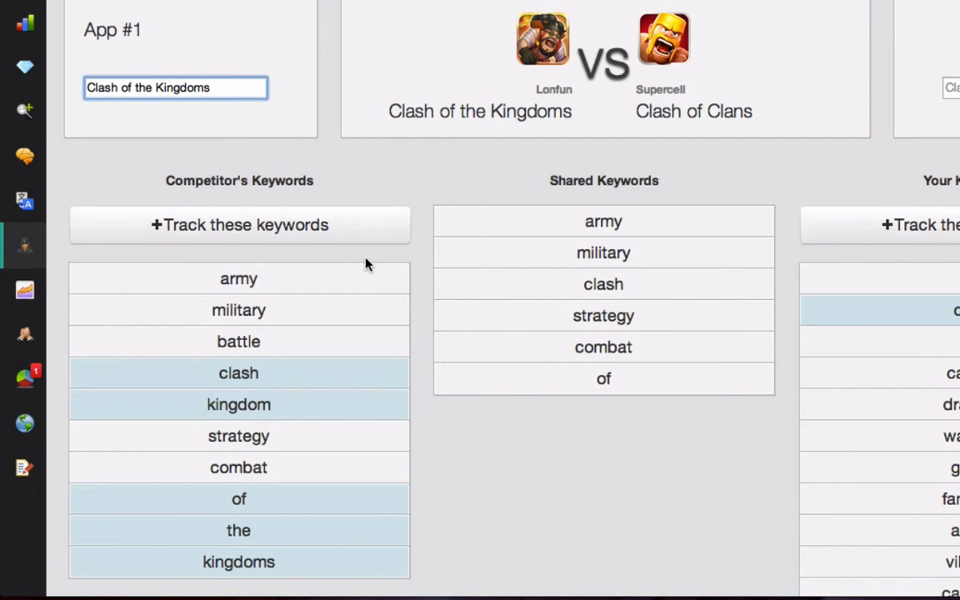
pyautogui.scroll(-3)
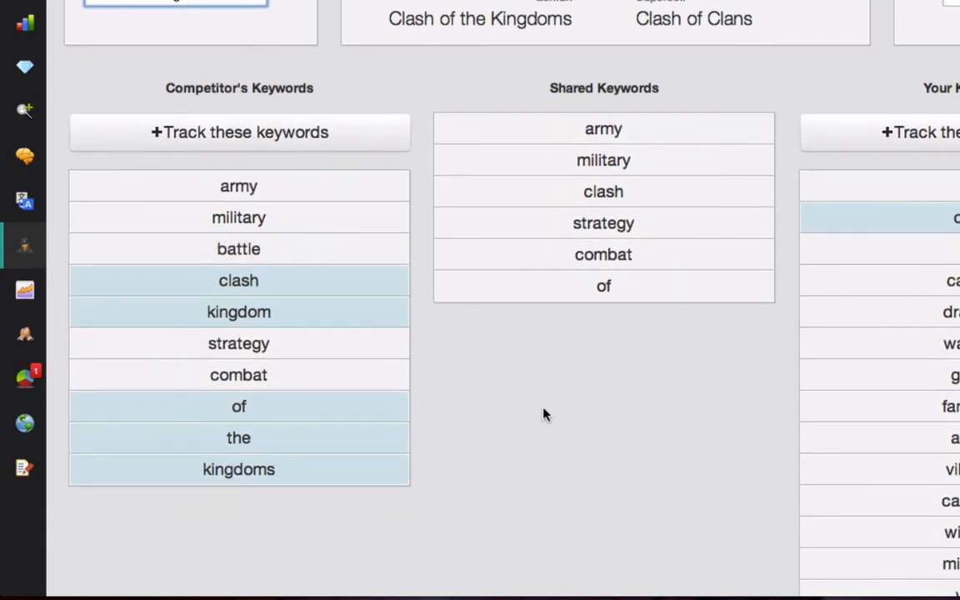